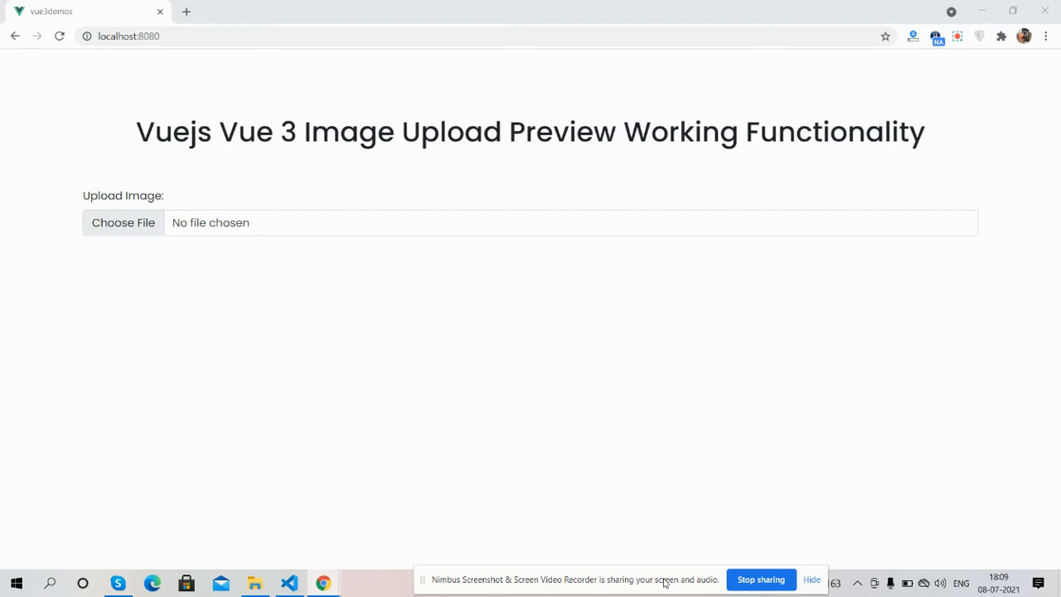
mouse_move(620, 438)
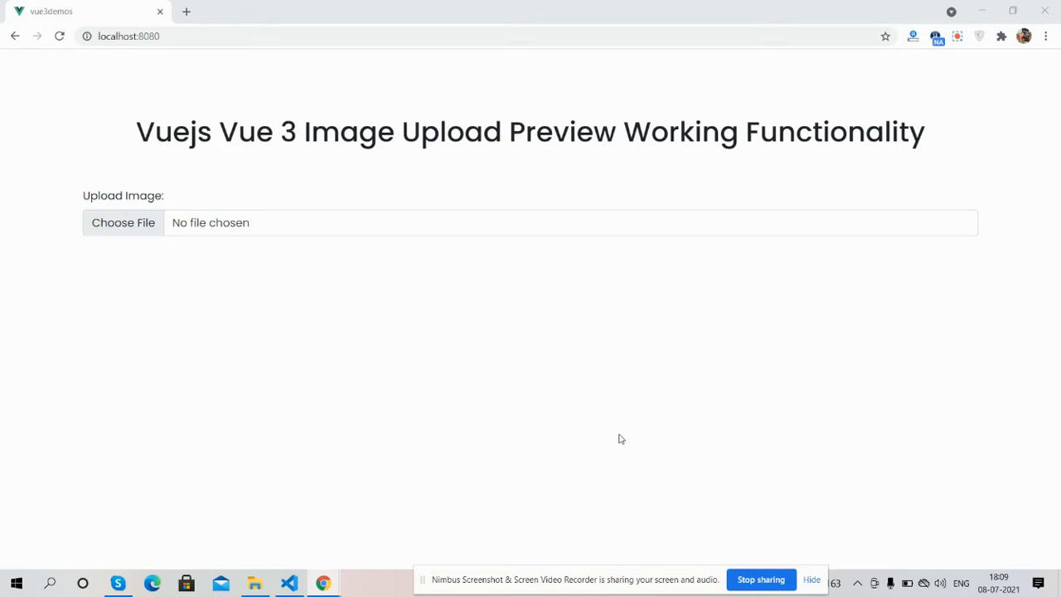
mouse_move(169, 288)
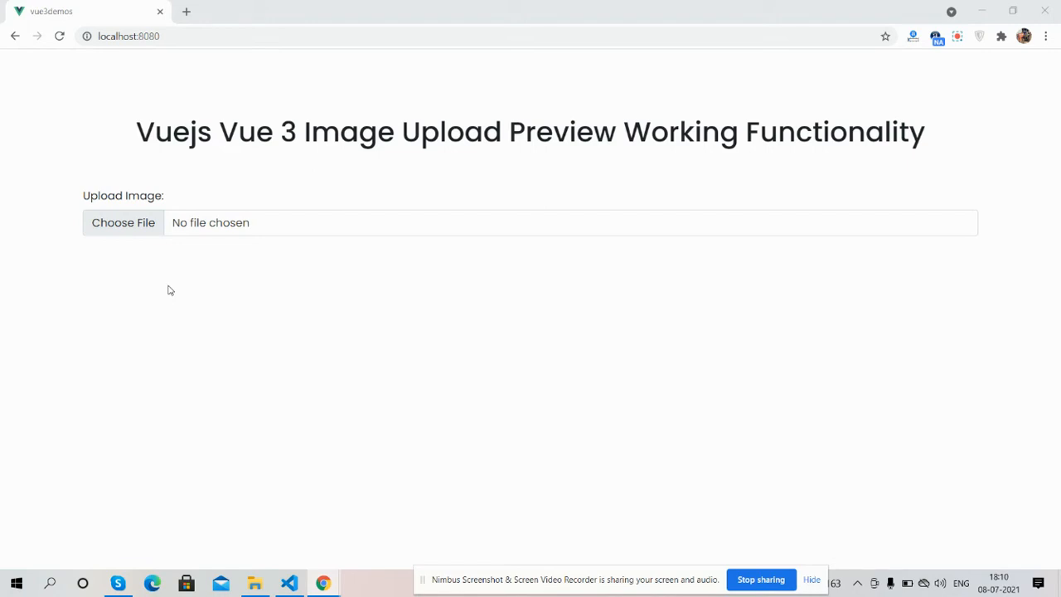
mouse_move(162, 275)
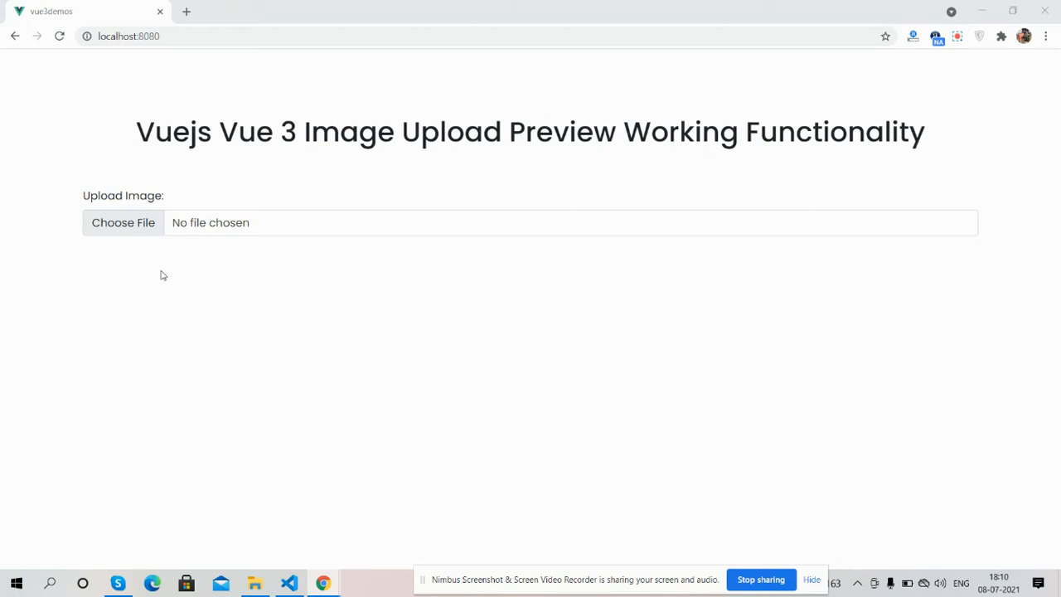
Upload the vuejstestapi image so the Vue logo preview appears below the file input.
left_click(122, 223)
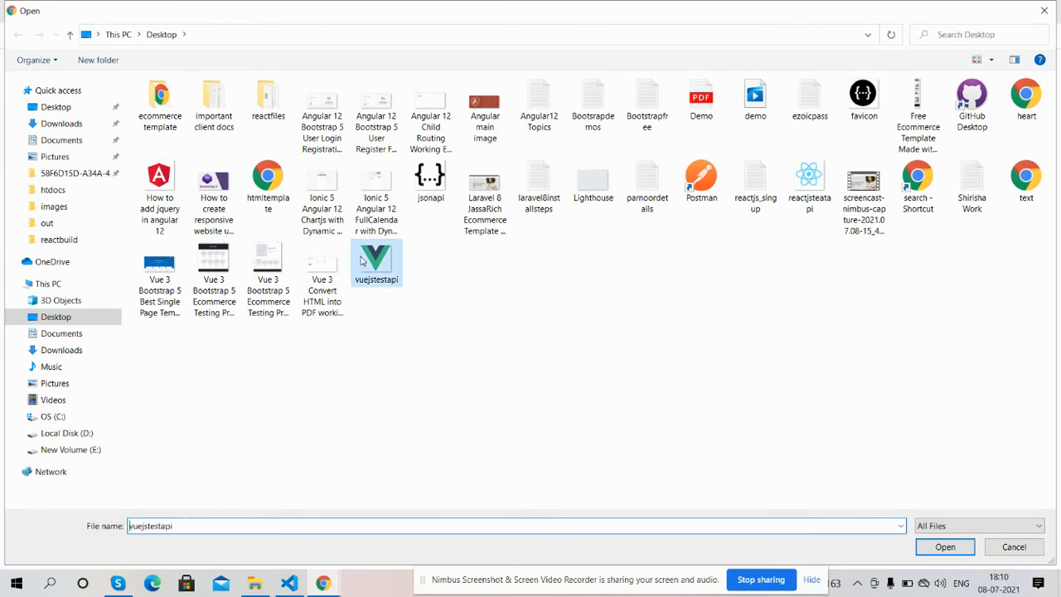
left_click(951, 548)
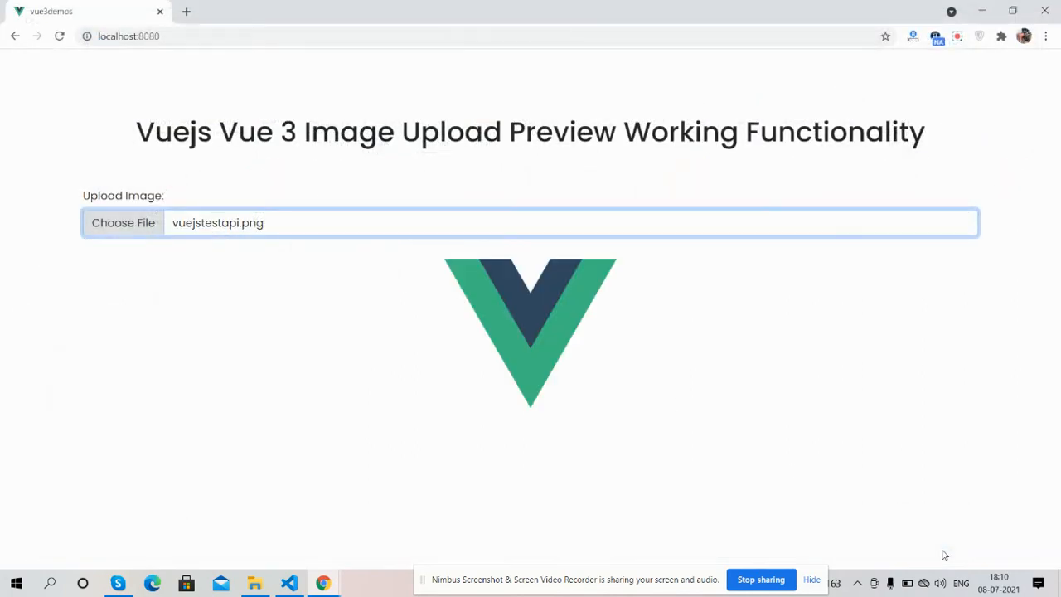
mouse_move(617, 437)
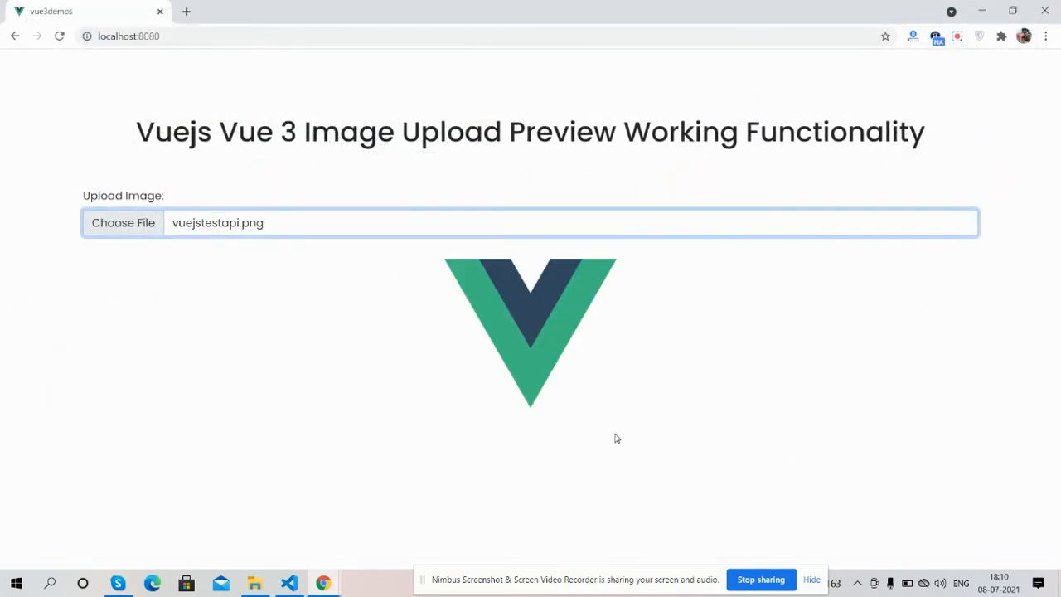
mouse_move(524, 310)
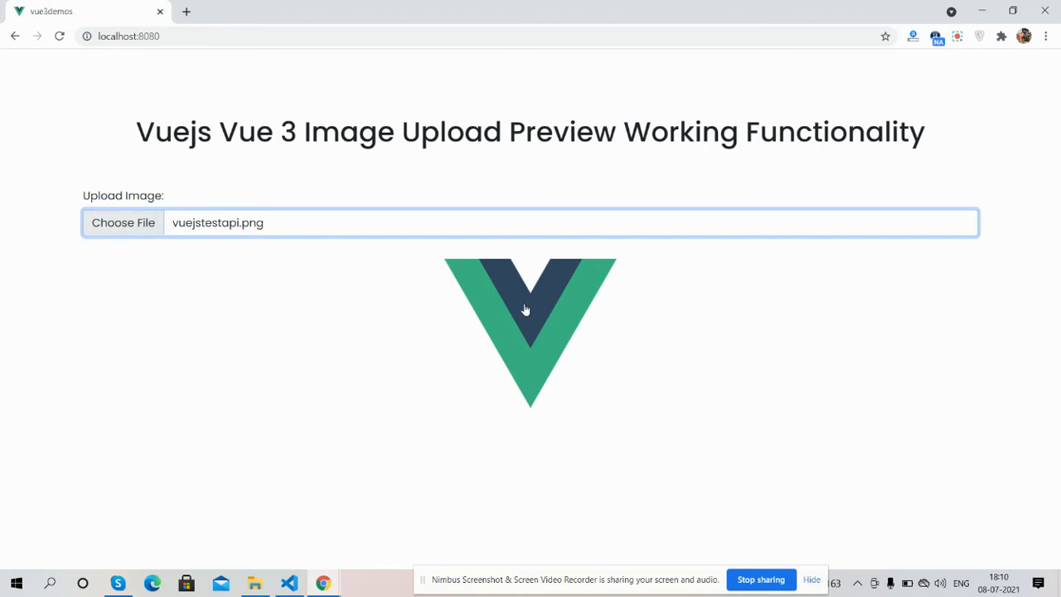
Replace the preview with Angular main image.jpg chosen from the file picker.
left_click(123, 222)
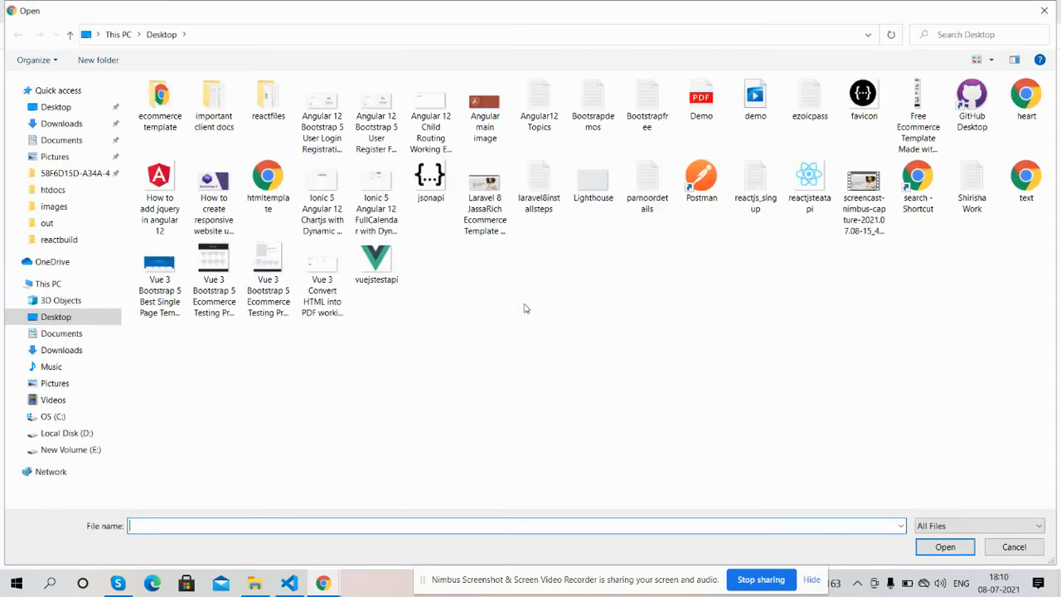
left_click(484, 95)
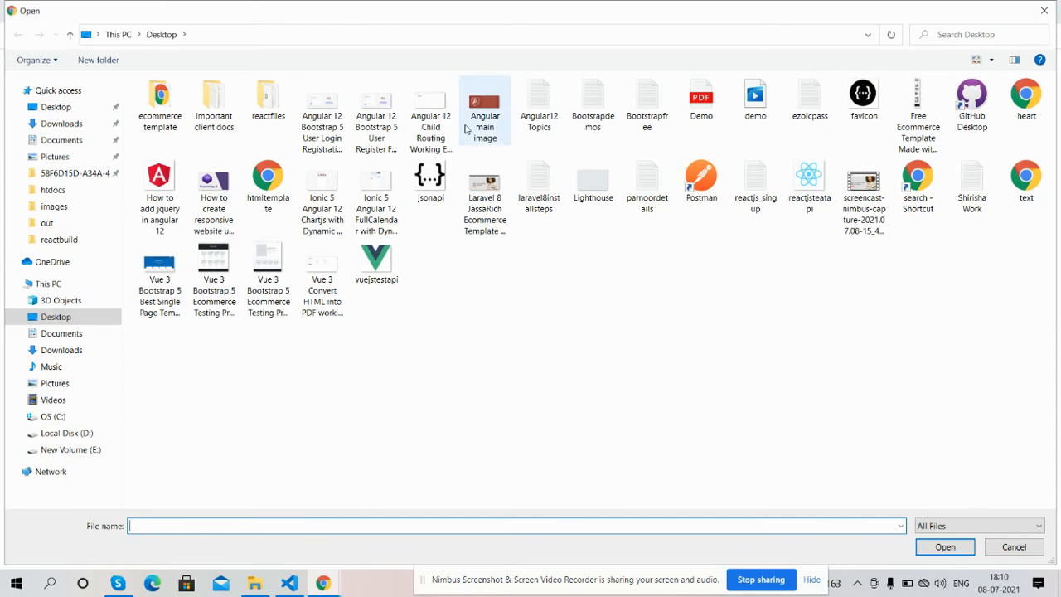
left_click(950, 547)
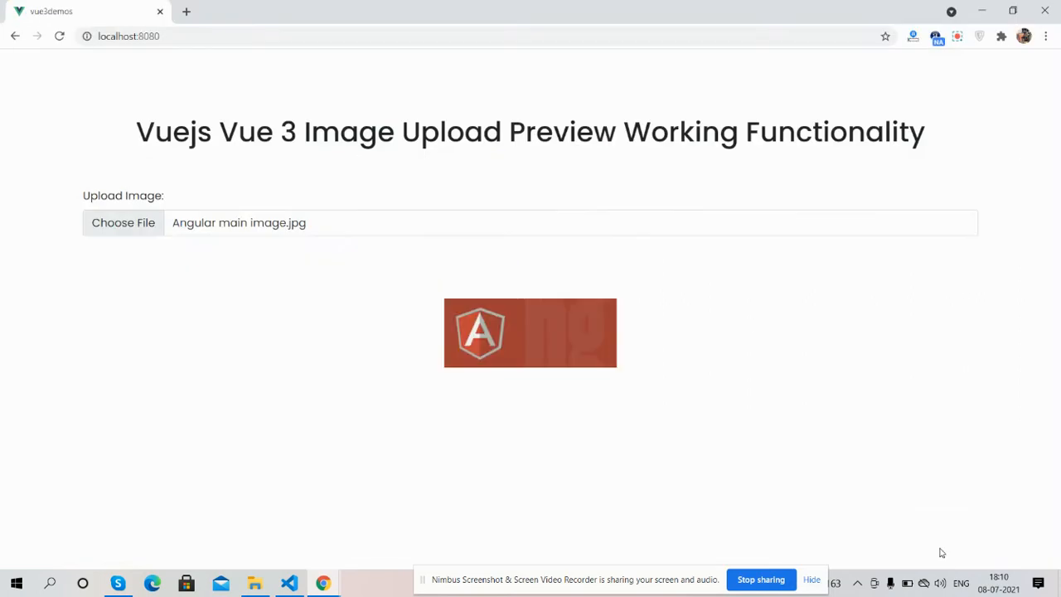
mouse_move(577, 356)
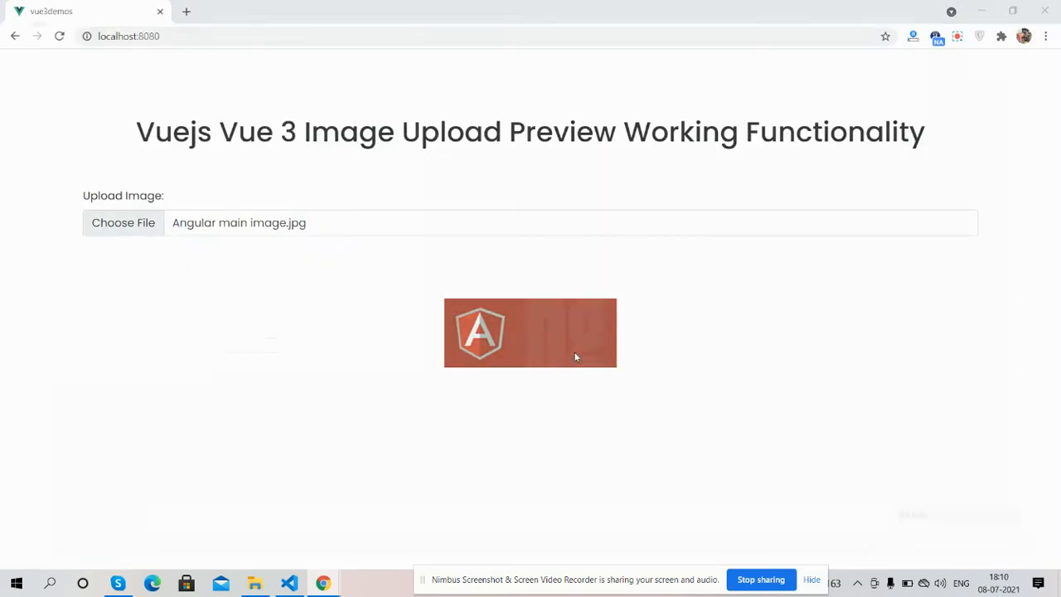
Preview the Vue 3 Bootstrap 5 template PNG, then reopen the file picker with vuejstestapi chosen.
left_click(123, 222)
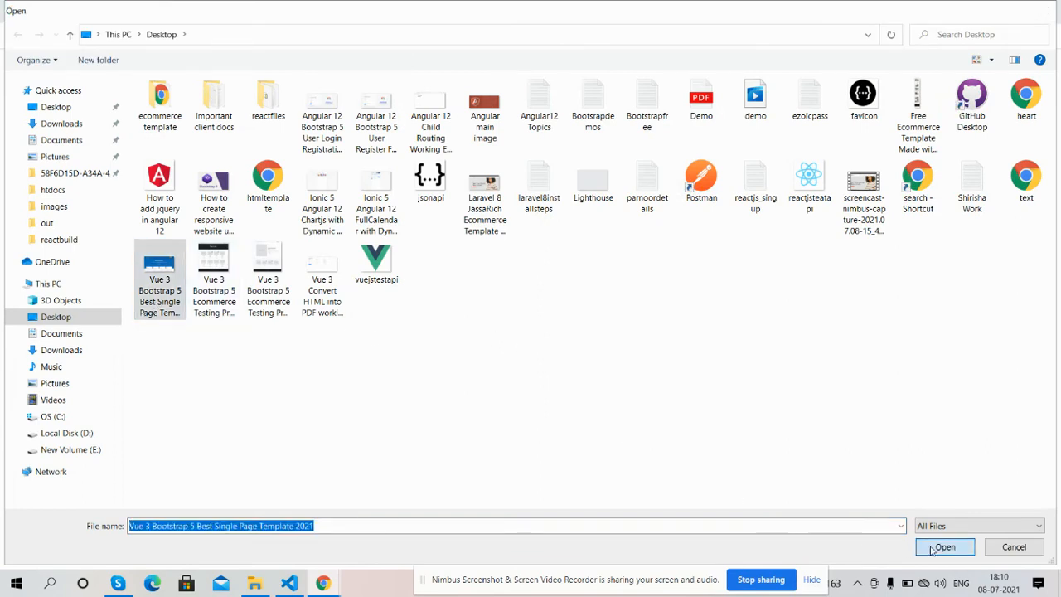
left_click(945, 547)
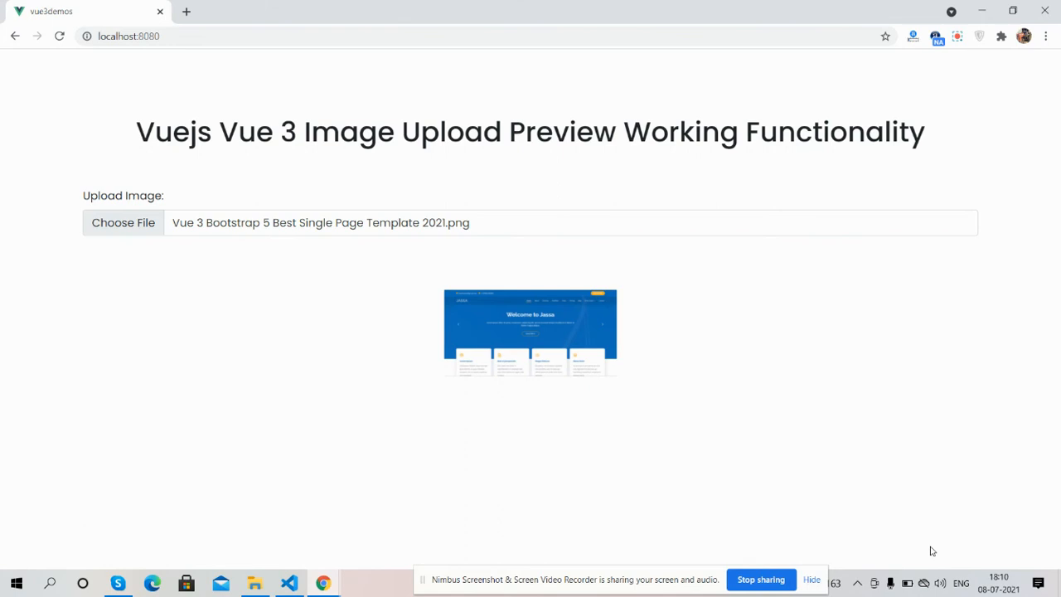
left_click(123, 222)
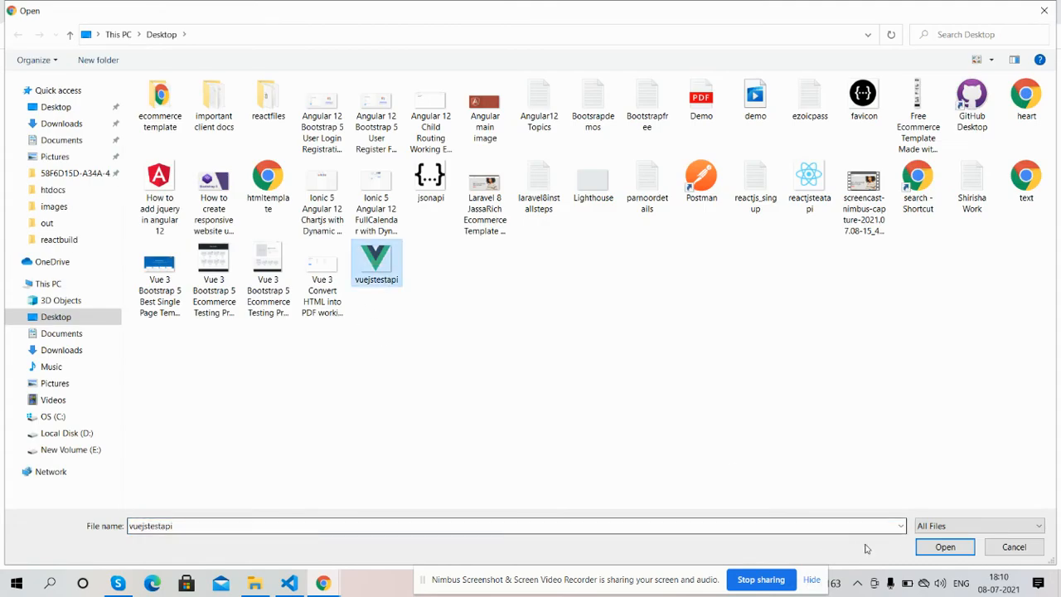
Confirm vuejstestapi.png so the Vue logo preview replaces the template screenshot.
left_click(952, 548)
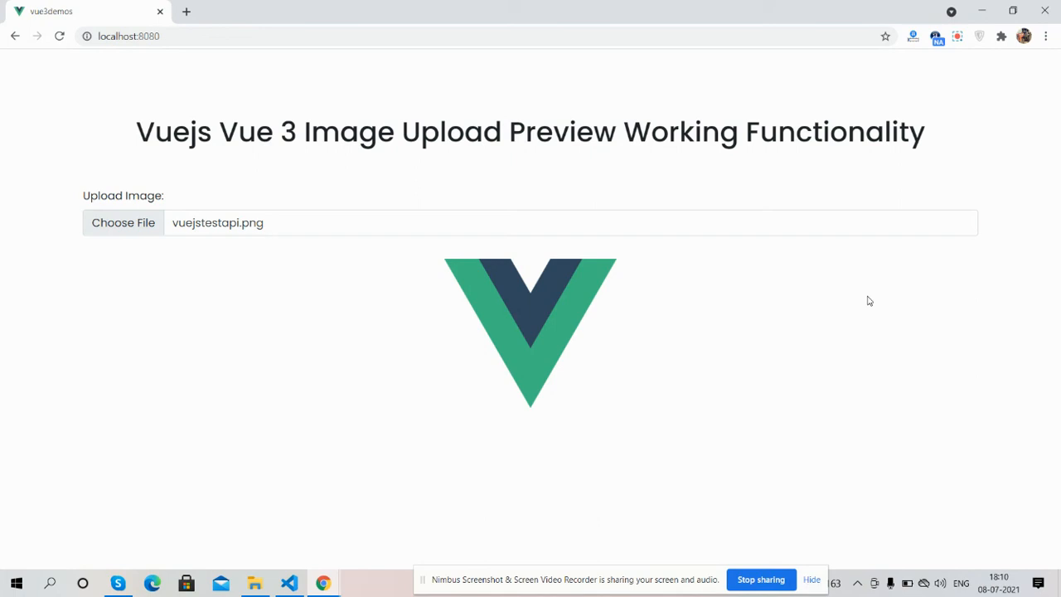
mouse_move(581, 322)
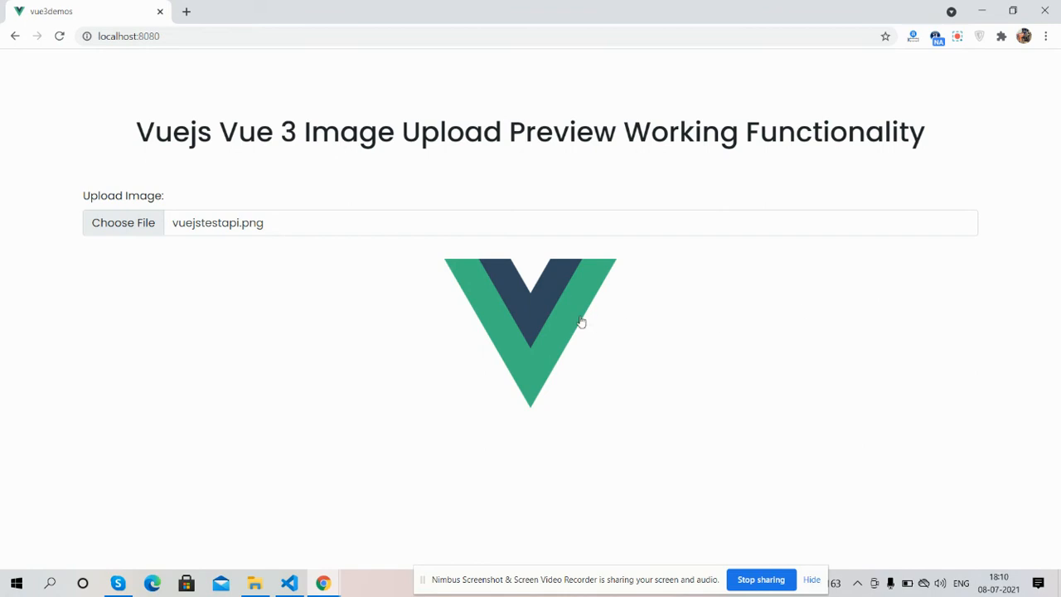
mouse_move(562, 321)
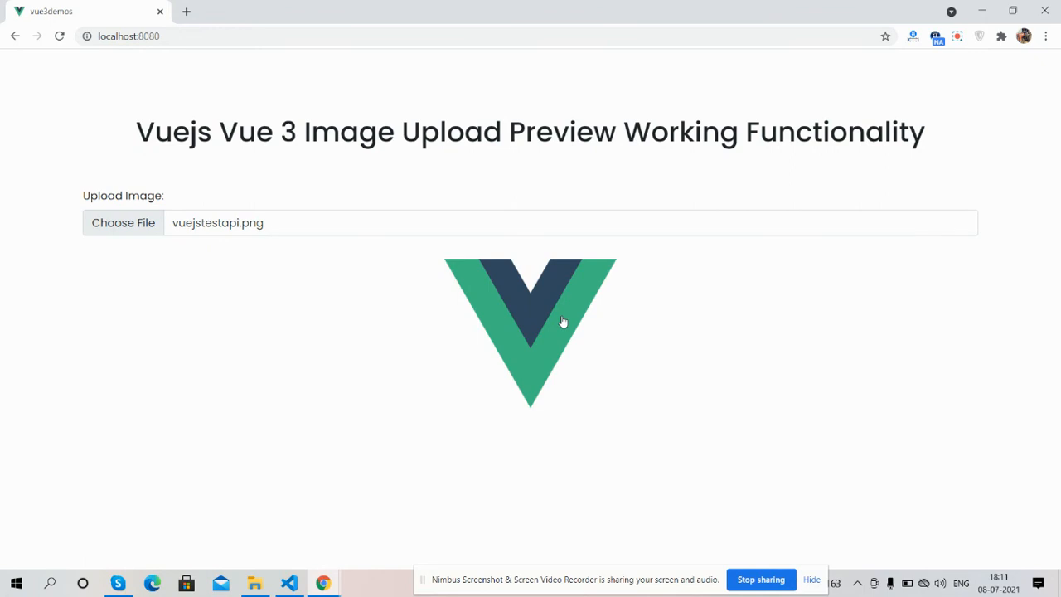
mouse_move(739, 557)
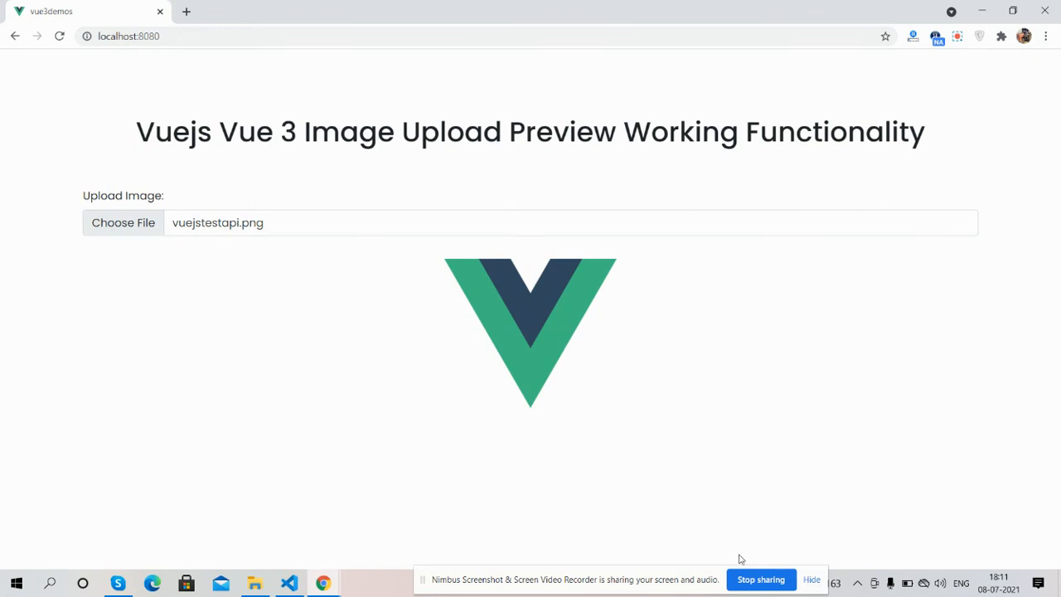